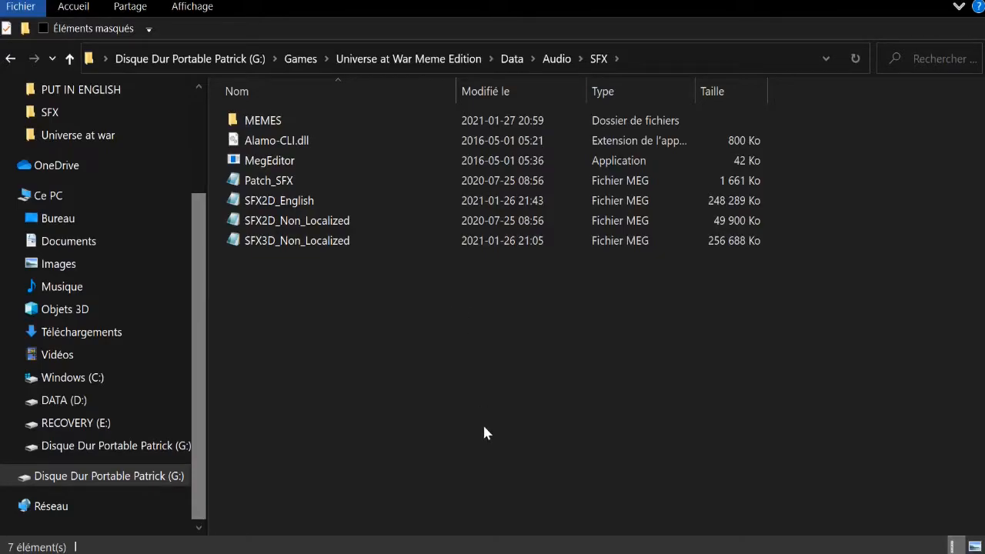
mouse_move(295, 168)
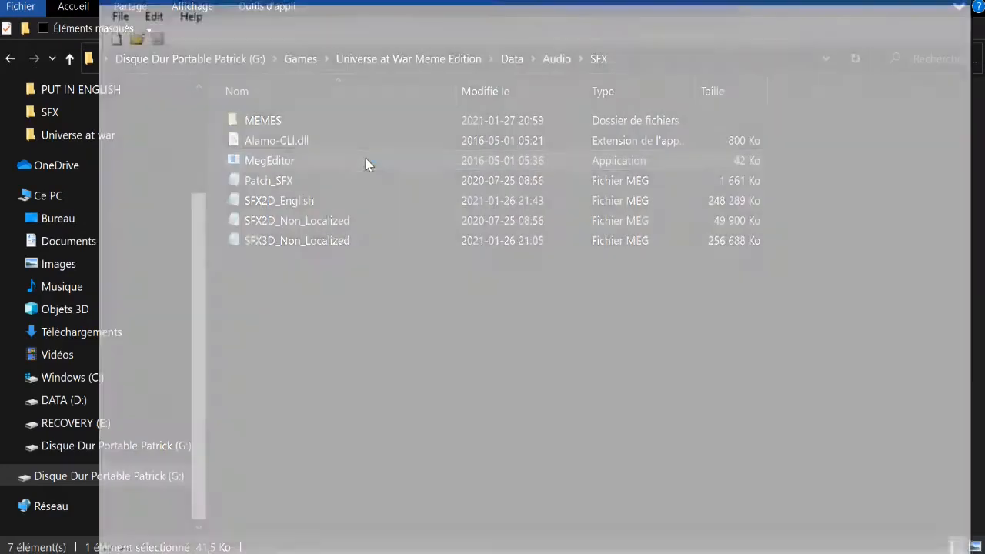
Launch MegEditor.exe from the game's SFX audio folder
double_click(270, 160)
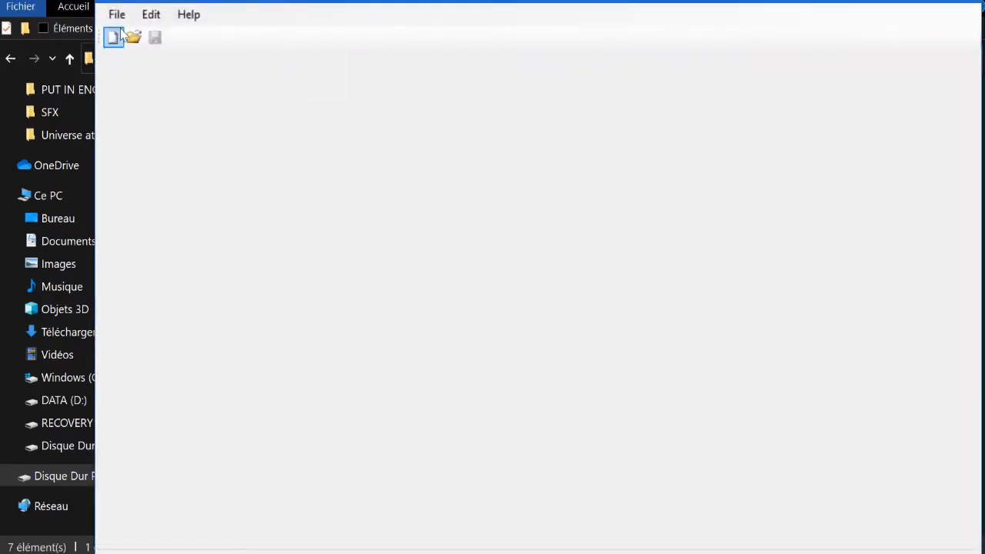
Start opening an archive and browse into Games, Data and the SFX folder
click(133, 37)
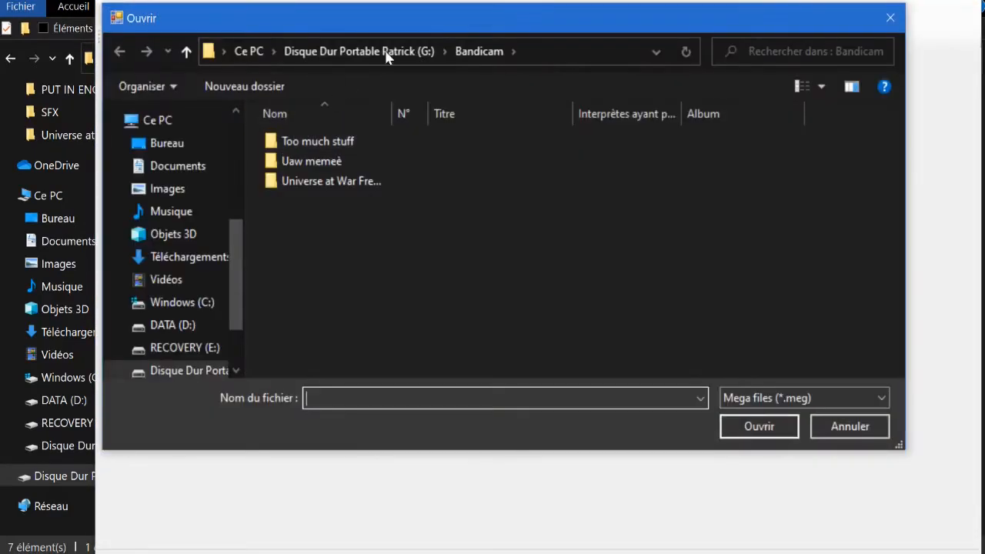
mouse_move(369, 92)
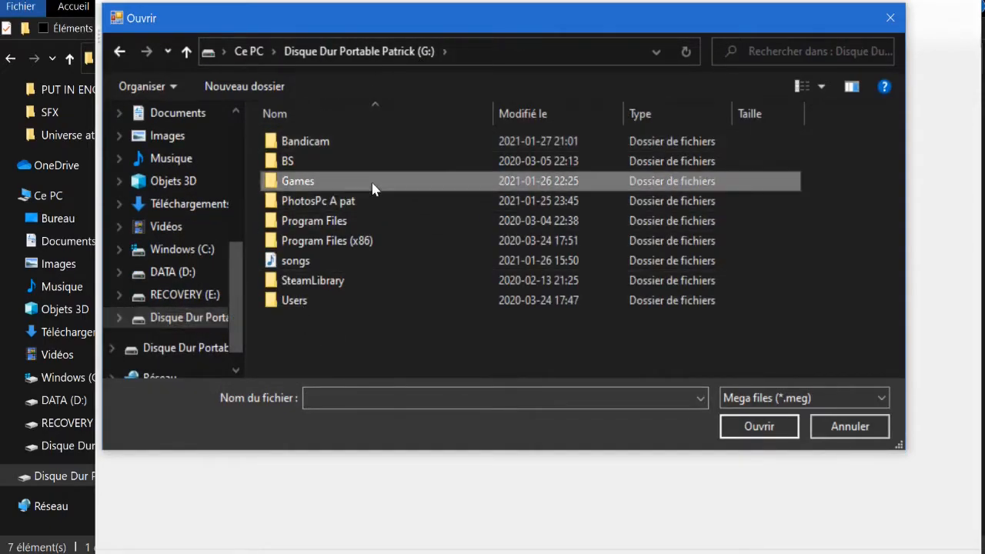
double_click(298, 181)
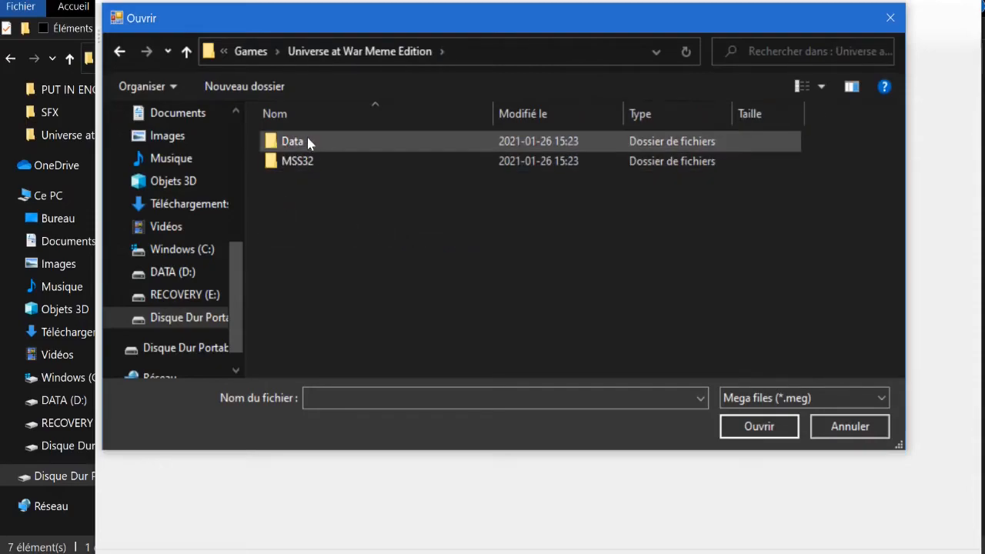
double_click(293, 141)
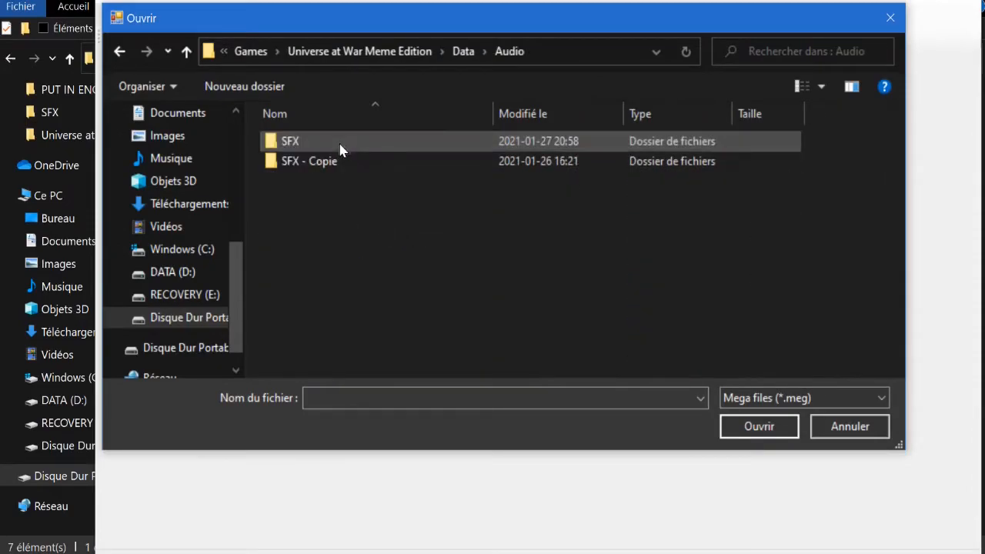
double_click(289, 142)
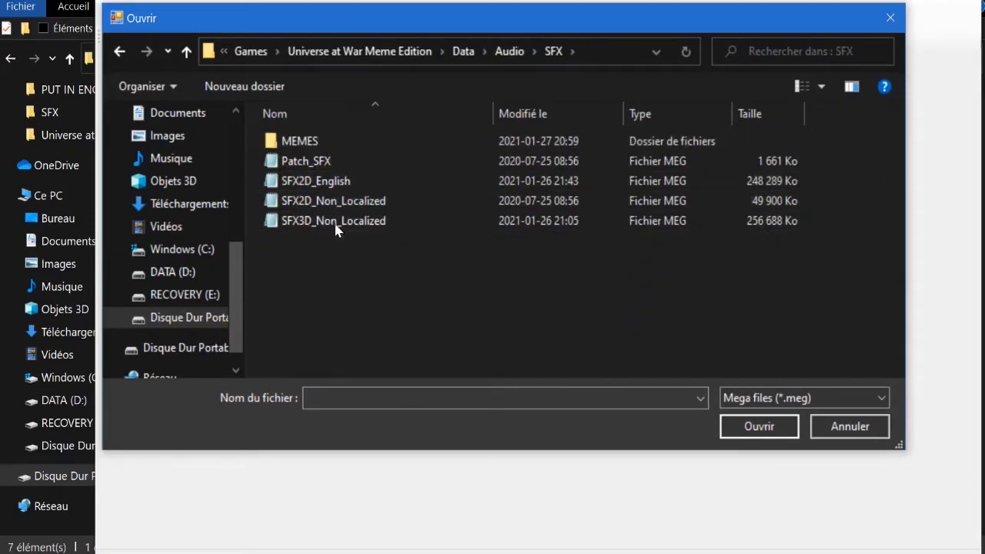
mouse_move(369, 234)
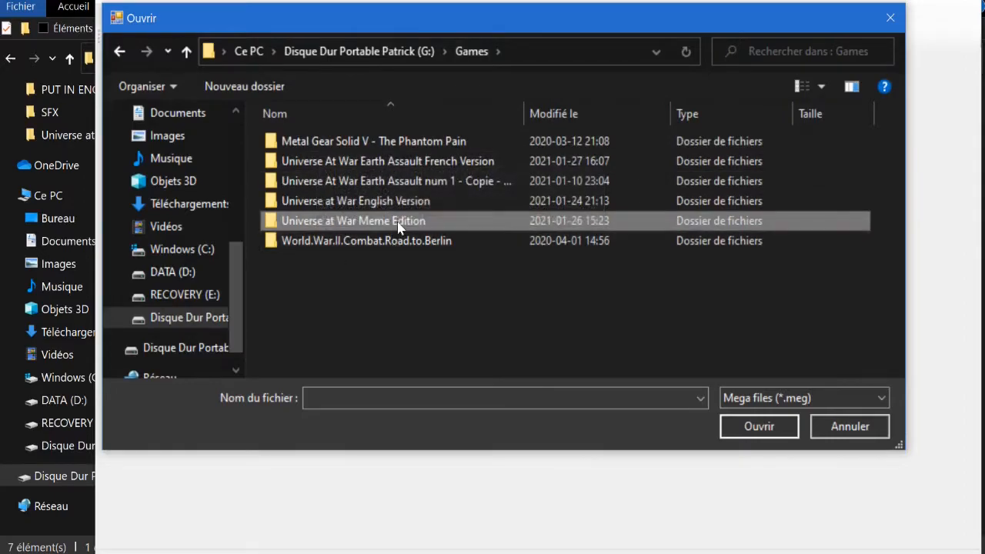
Browse Universe at War Meme Edition > Data > Audio > SFX and select SFX3D_Non_Localized
double_click(354, 222)
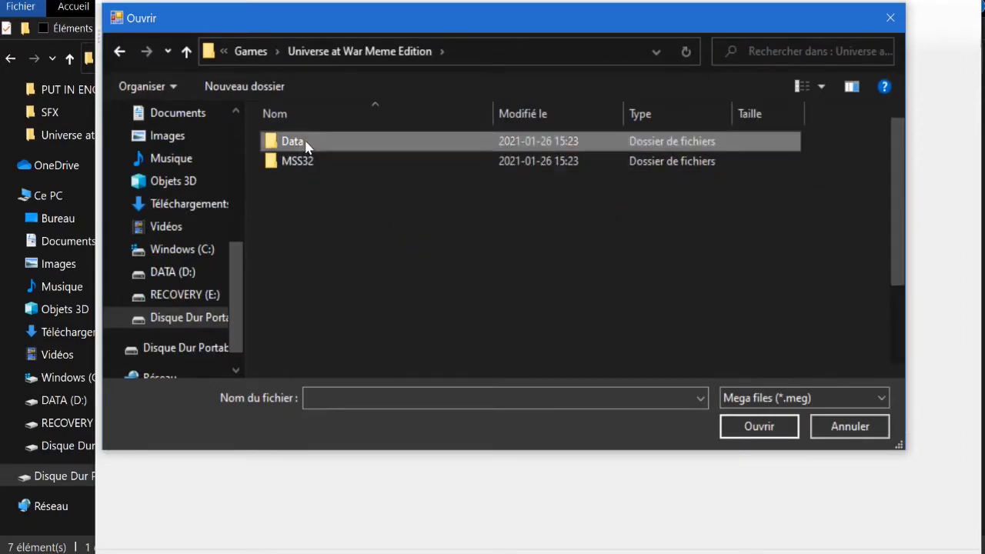
double_click(292, 142)
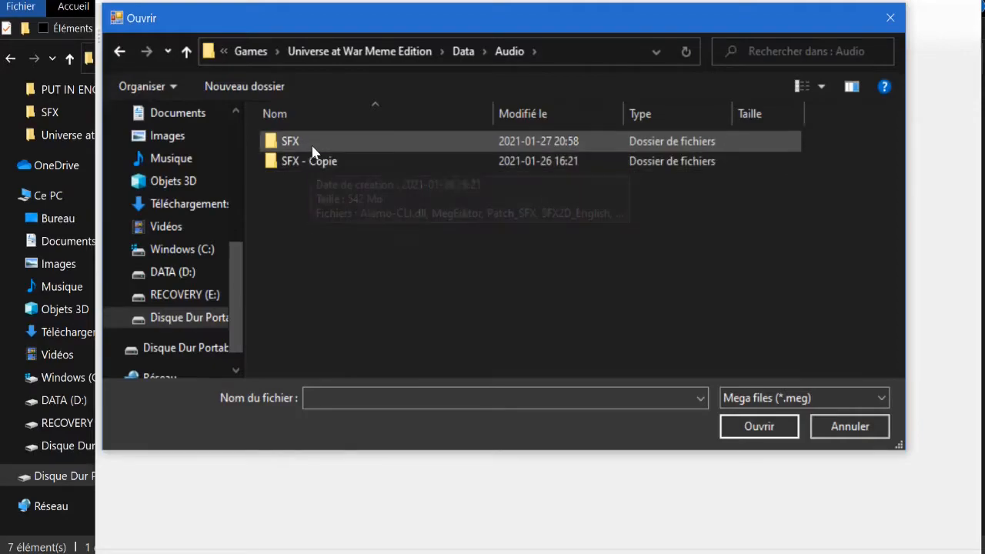
double_click(290, 142)
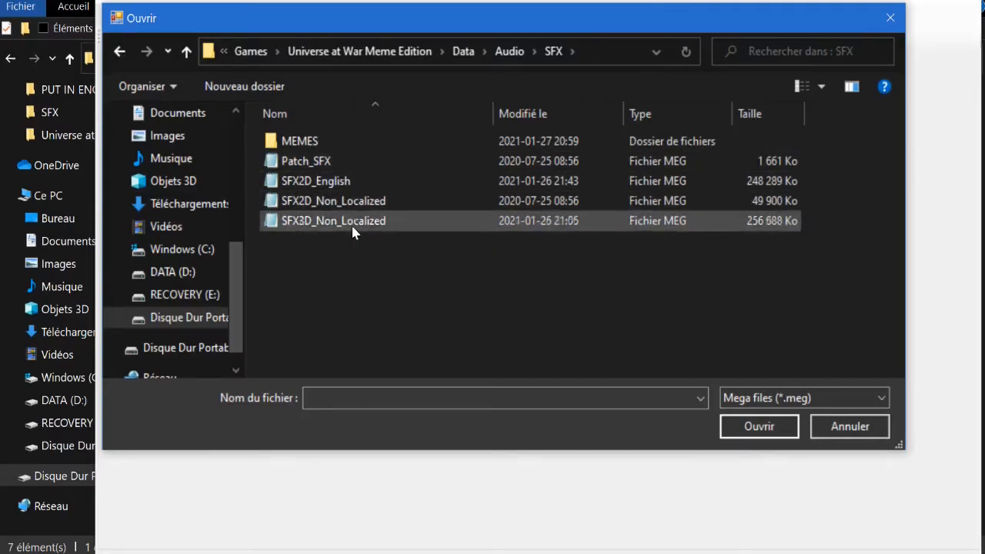
mouse_move(357, 228)
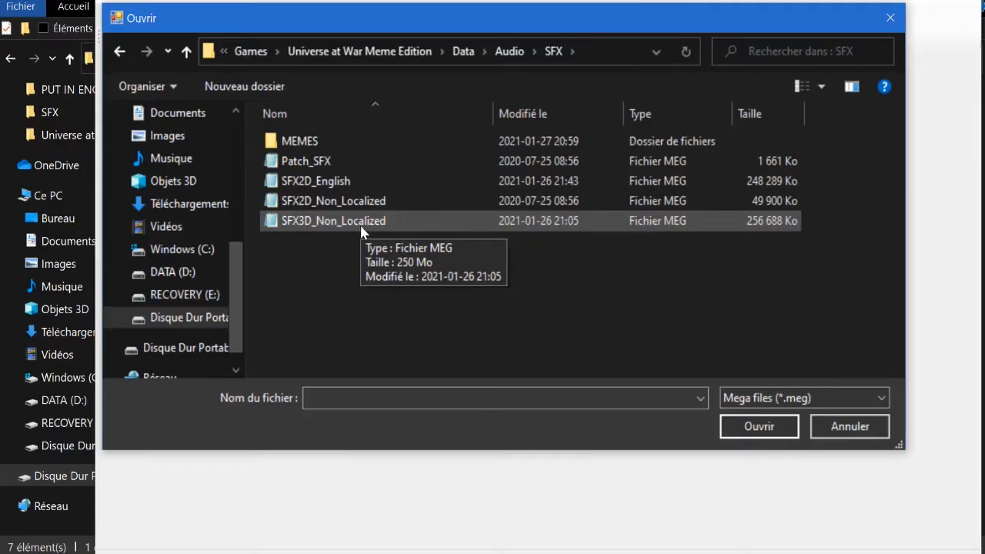
mouse_move(351, 283)
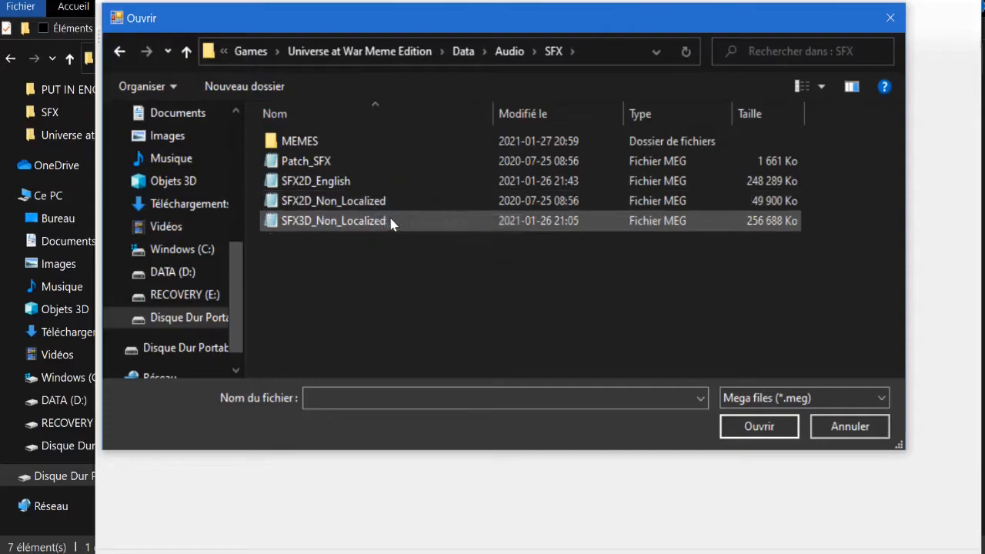
click(332, 222)
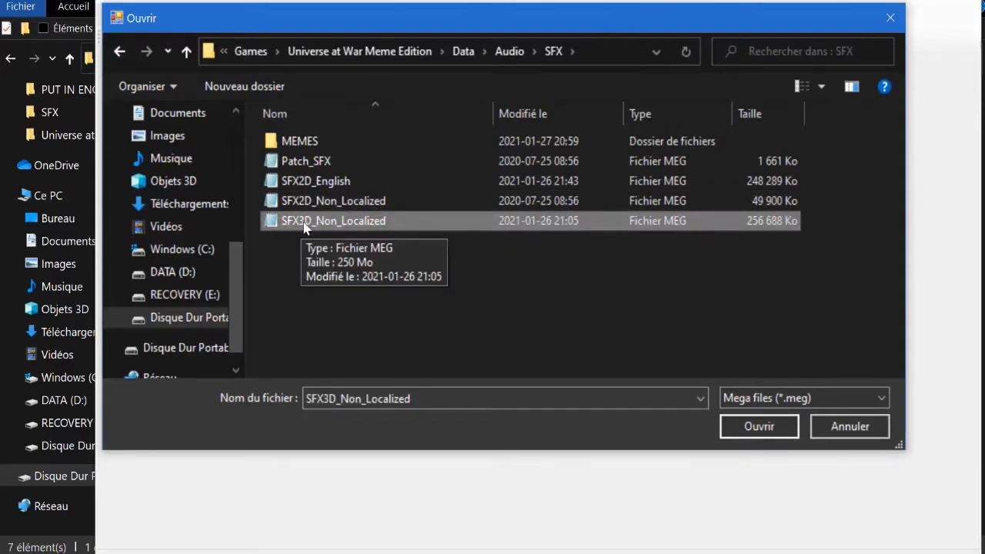
mouse_move(758, 426)
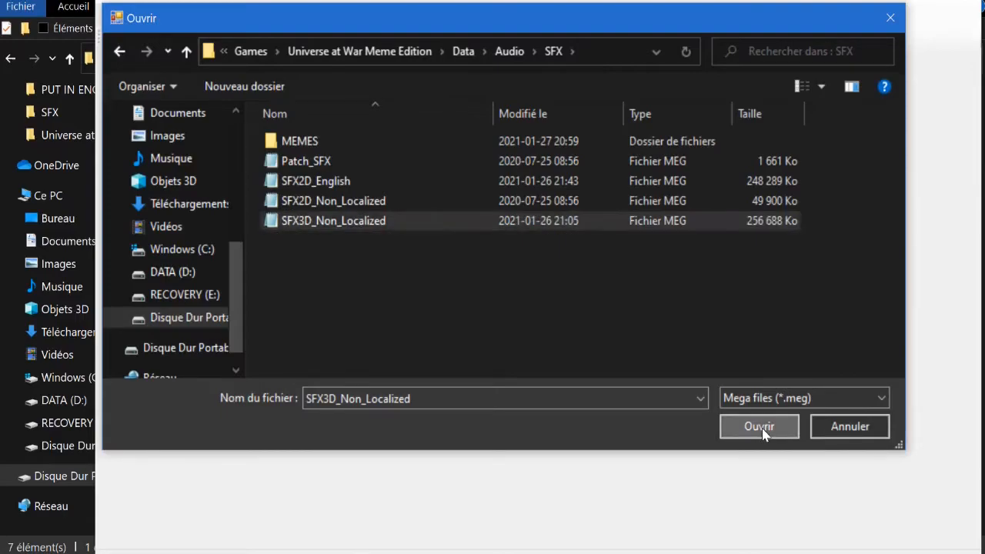
Load the archive and locate ALIEN_GLYPH_CARVER_MOVE_01.WAV in its WAV list
click(759, 426)
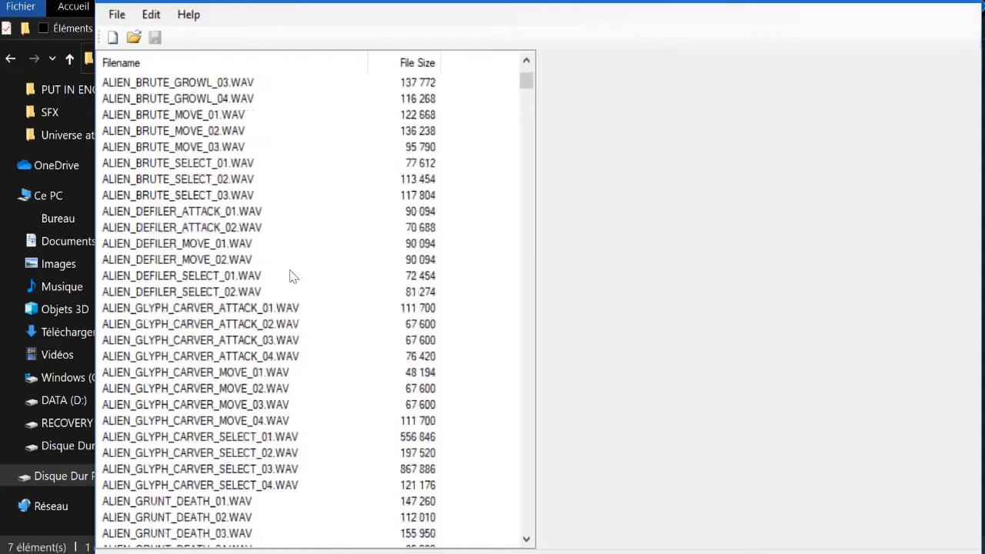
scroll(down, 3)
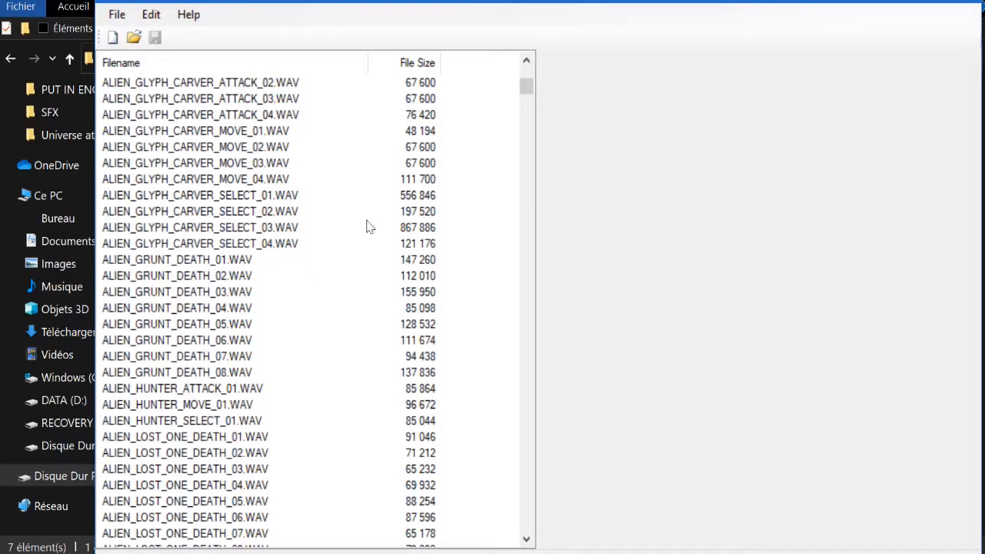
mouse_move(337, 231)
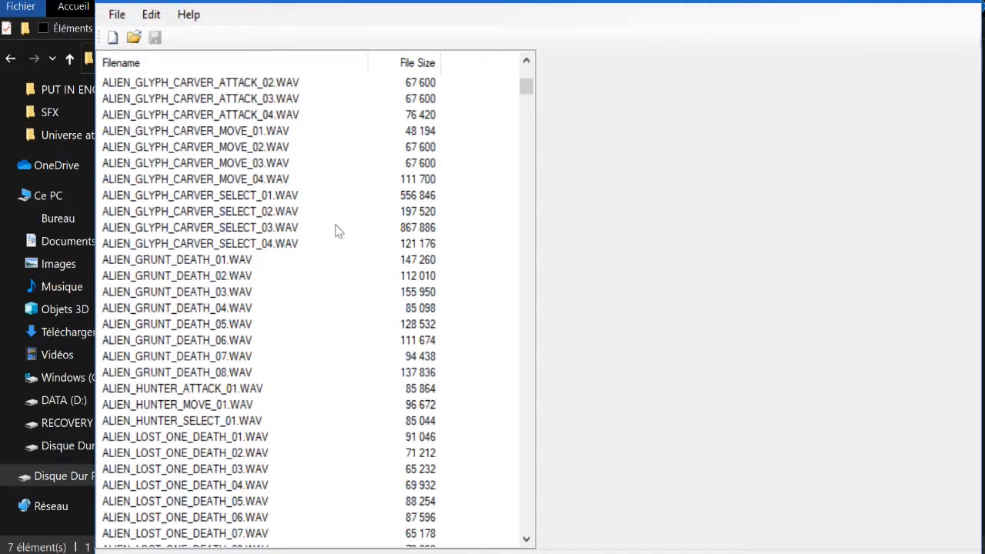
click(185, 340)
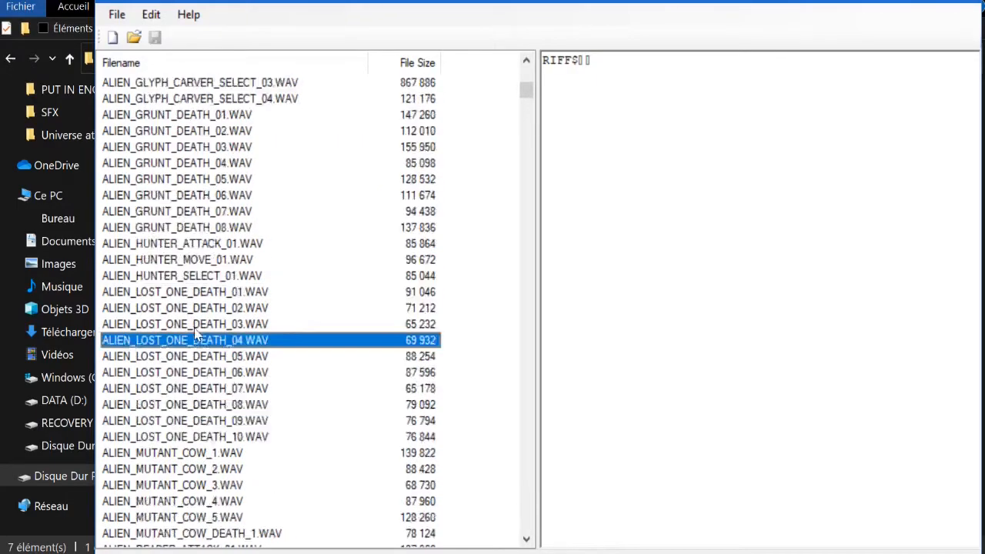
scroll(up, 3)
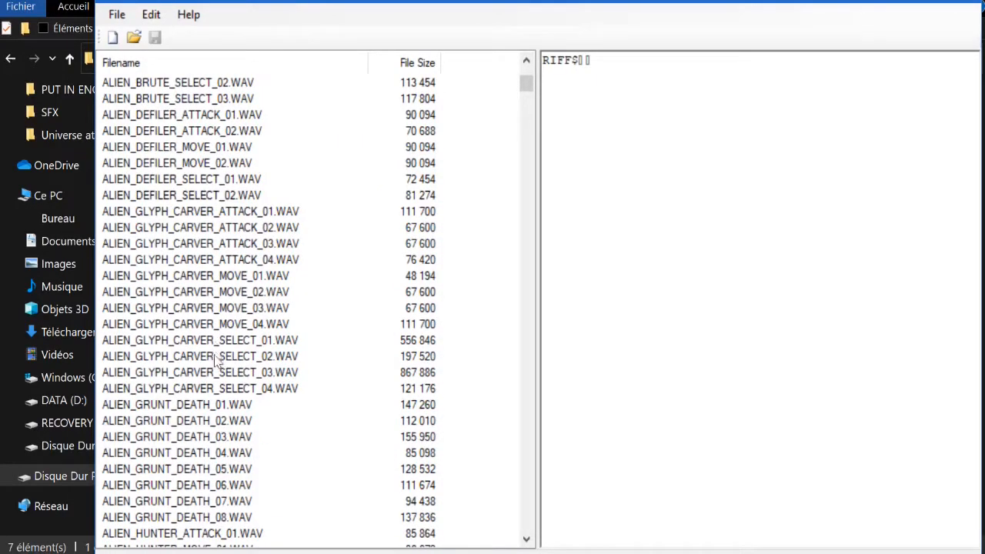
click(194, 275)
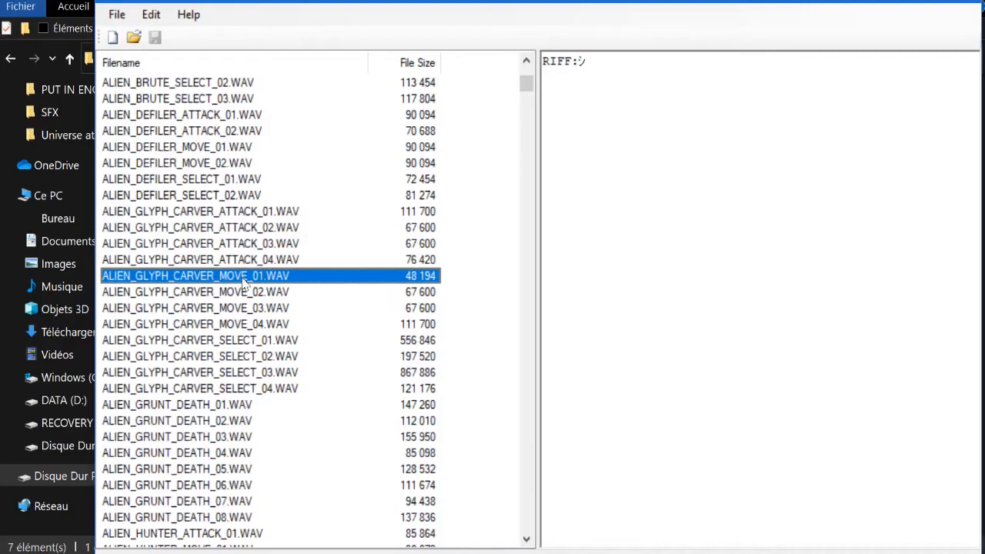
mouse_move(249, 289)
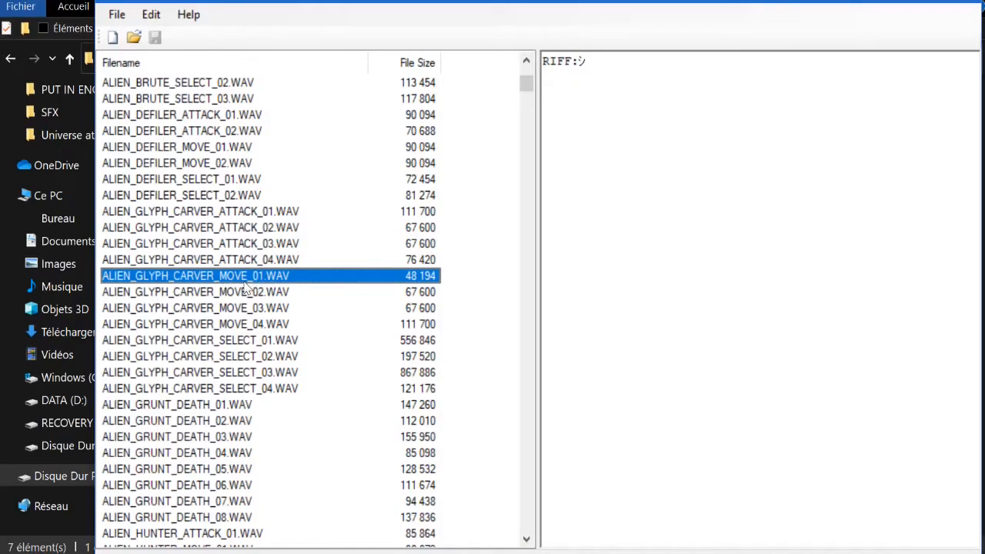
Delete ALIEN_GLYPH_CARVER_MOVE_01.WAV from the archive via Delete Files
right_click(195, 276)
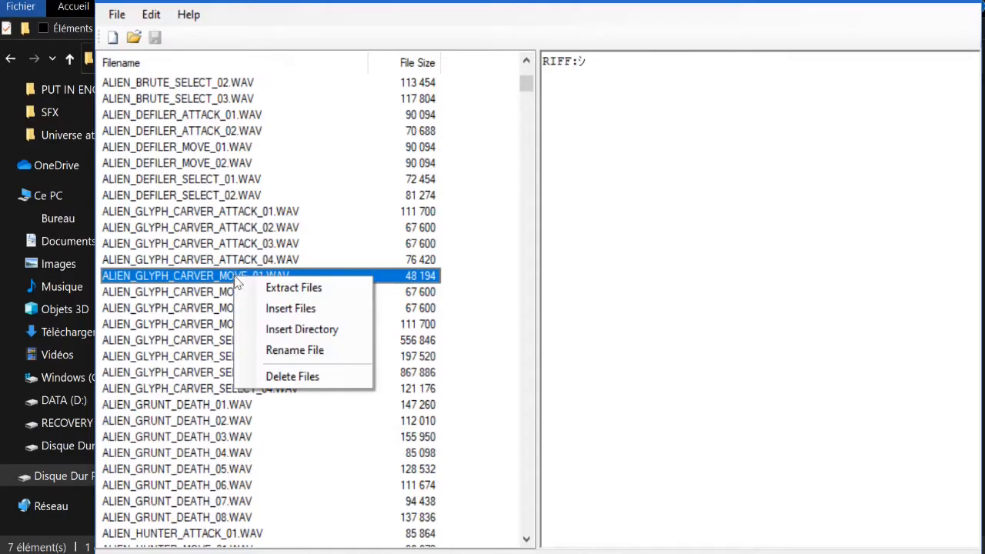
mouse_move(292, 375)
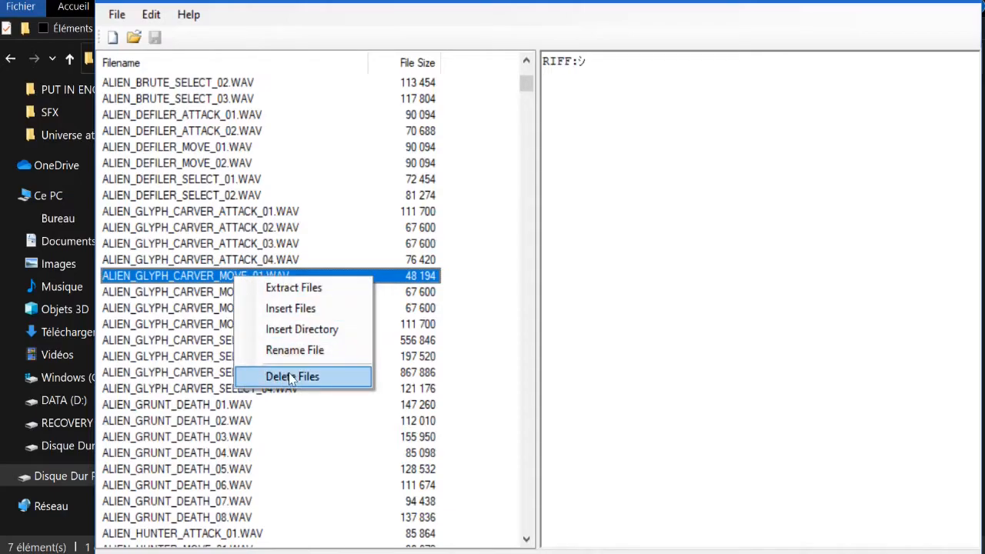
click(293, 375)
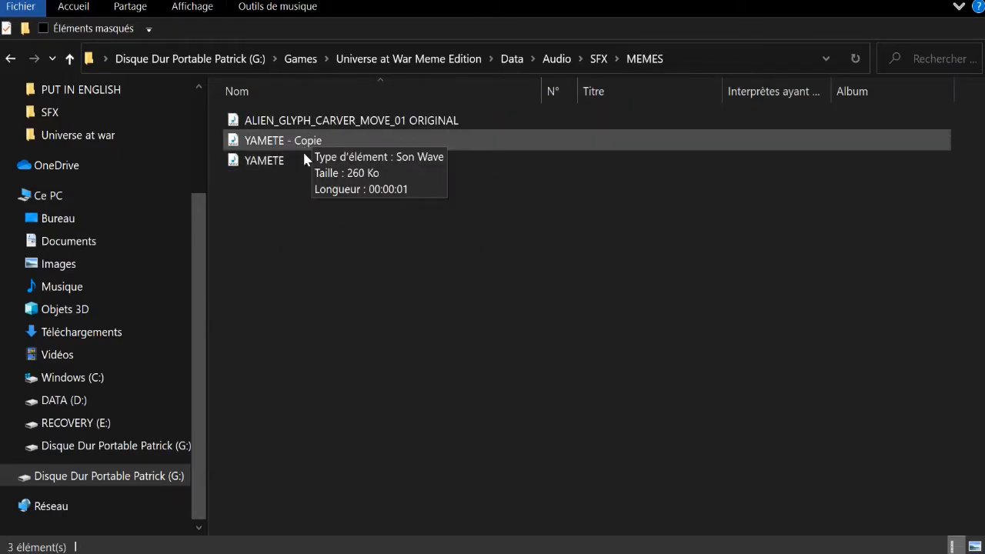
Select the YAMETE wave file in the MEMES folder
click(264, 160)
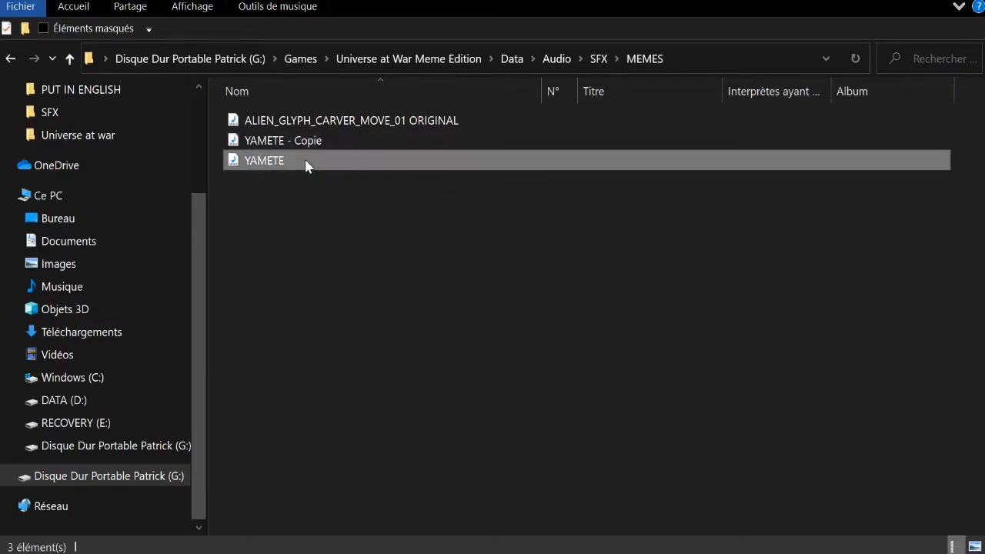
Preview the YAMETE sound, then copy the original file's base name
double_click(265, 160)
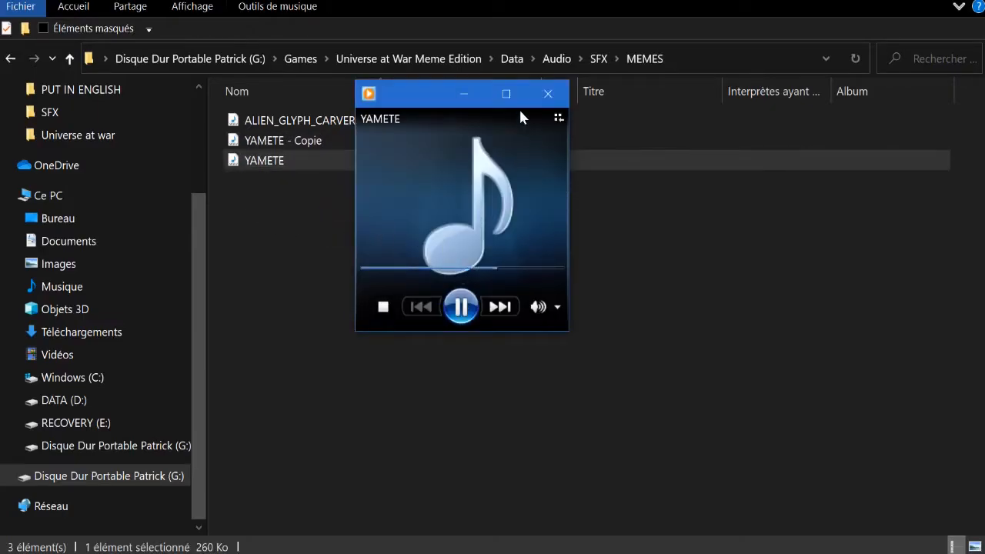
click(548, 94)
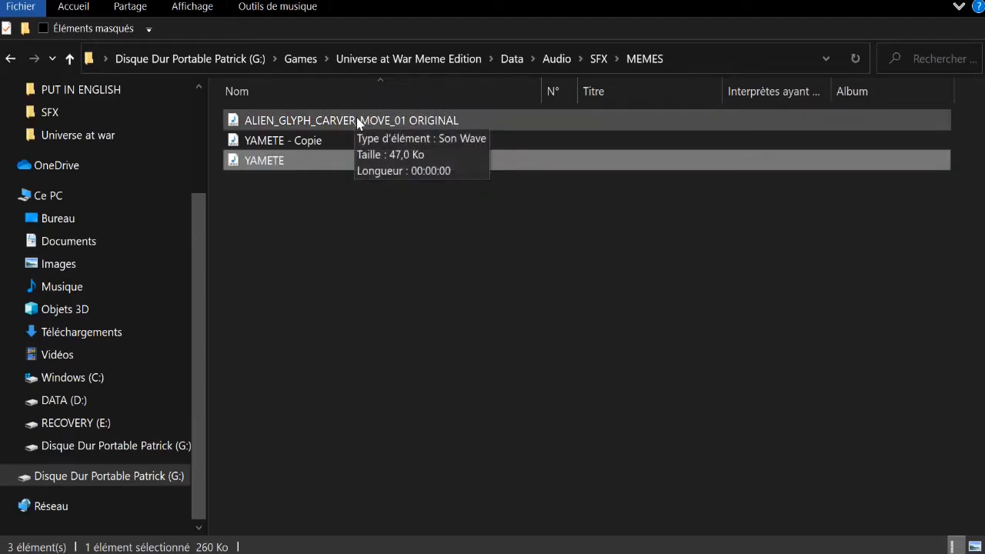
mouse_move(391, 131)
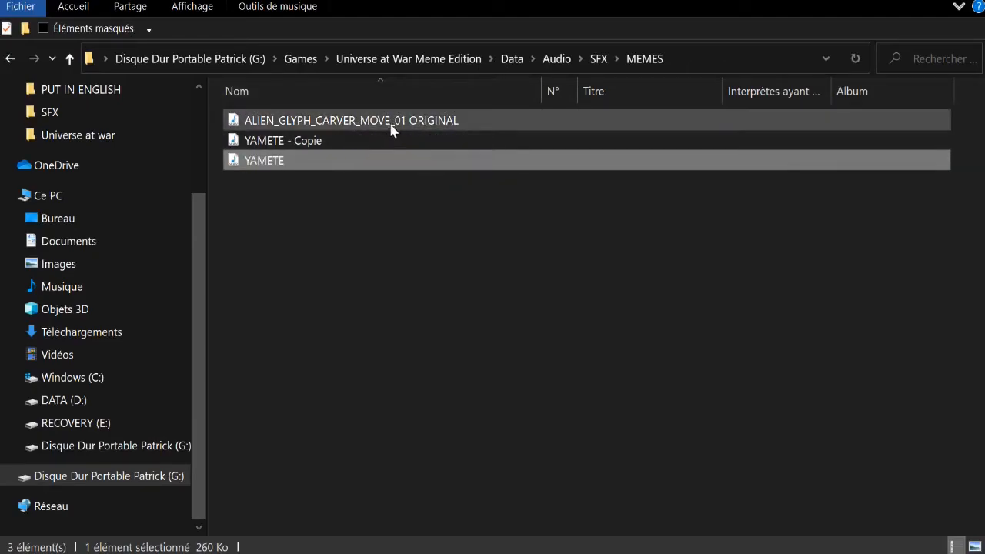
mouse_move(323, 140)
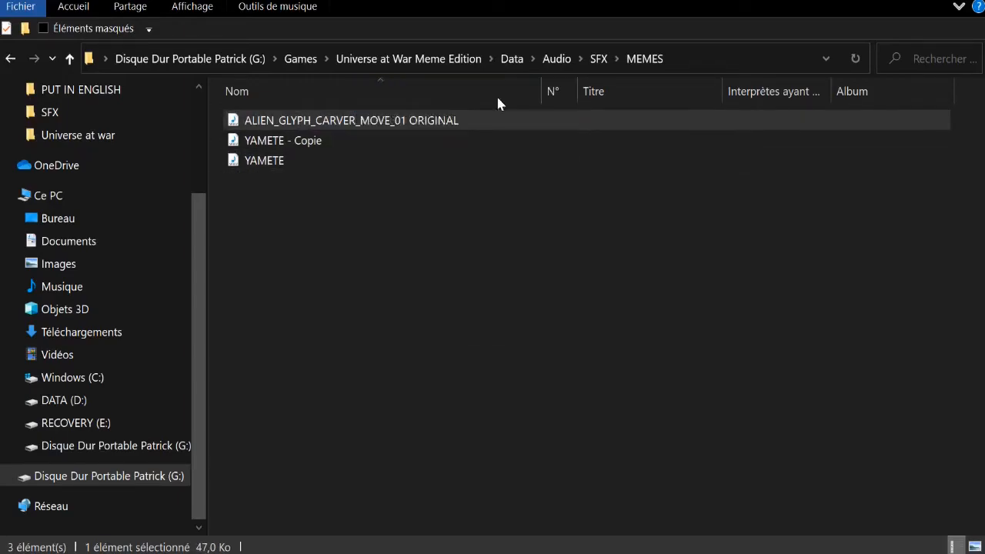
mouse_move(412, 124)
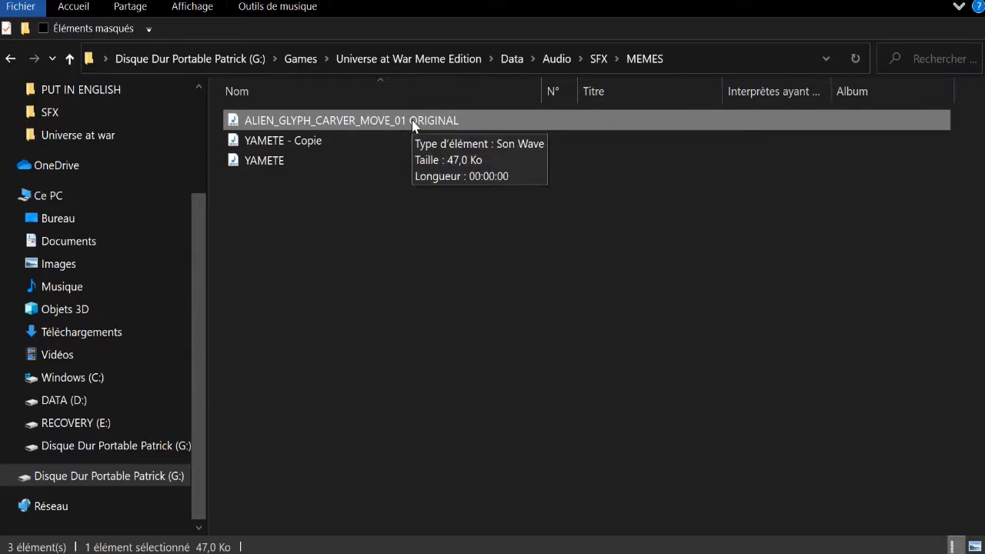
mouse_move(496, 129)
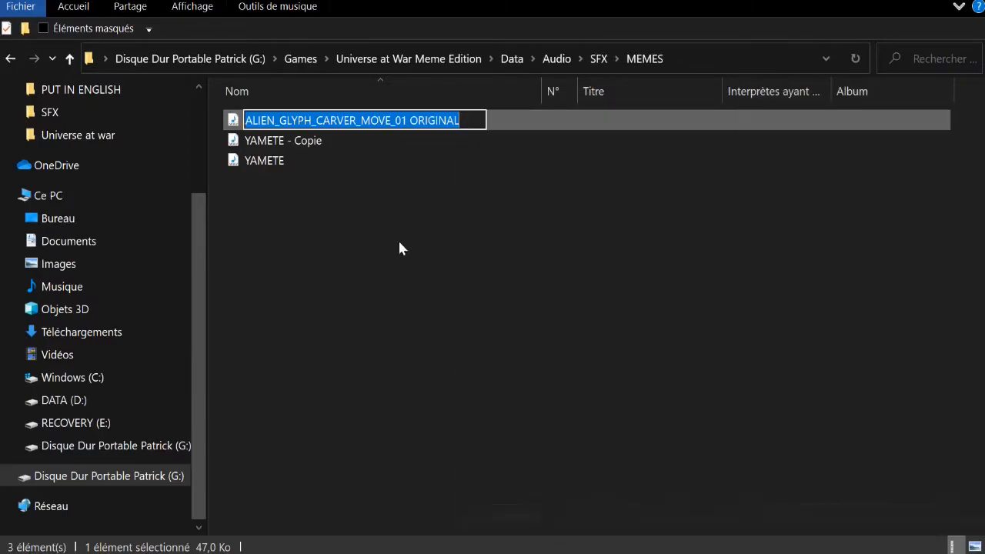
double_click(433, 120)
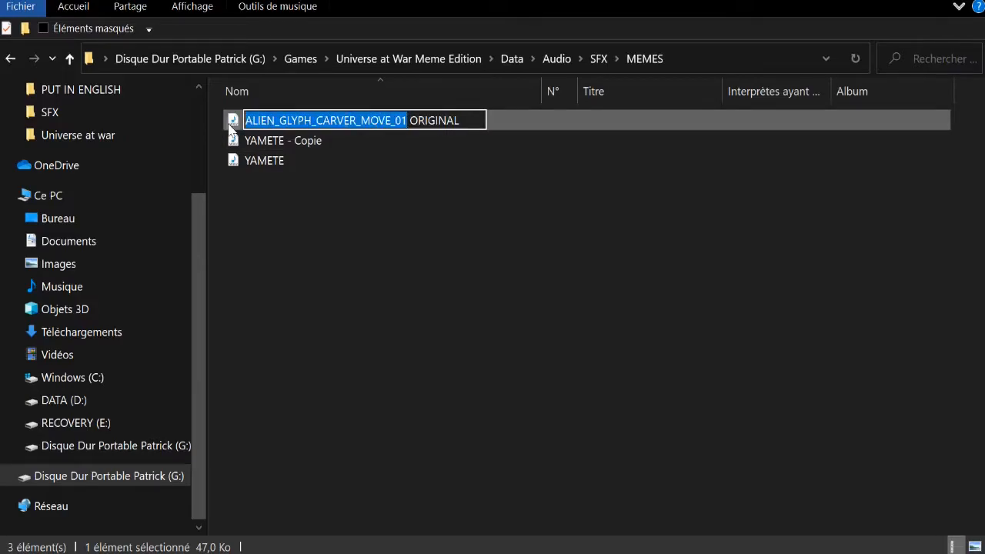
Rename the YAMETE copy to ALIEN_GLYPH_CARVER_MOVE_01
right_click(283, 140)
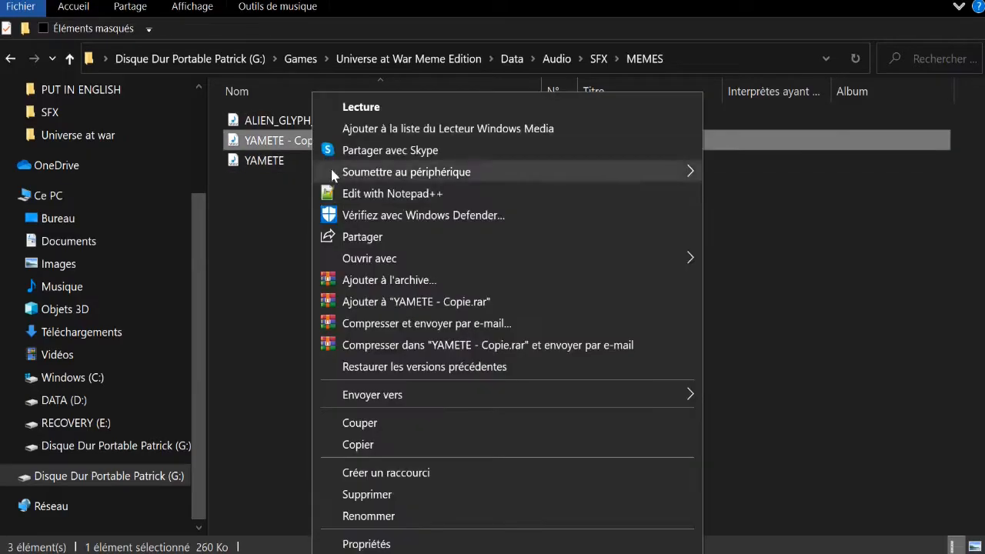
click(369, 515)
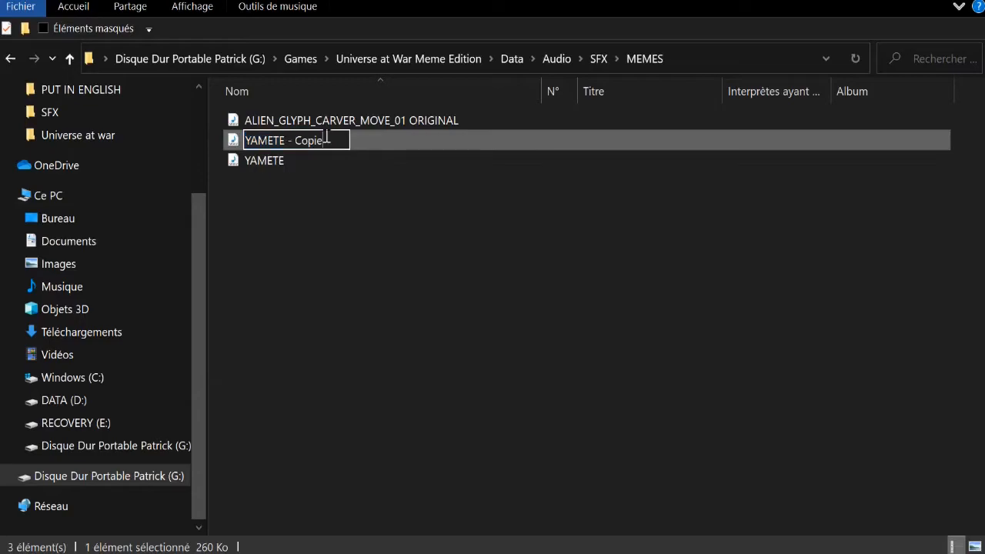
text(ALIEN_GLYPH_CARVER_MOVE_01)
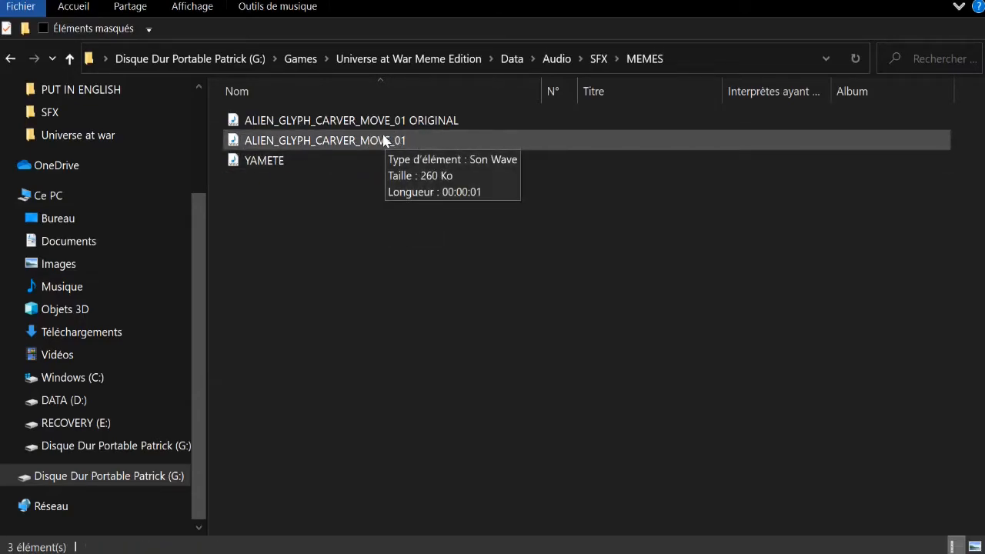
double_click(327, 140)
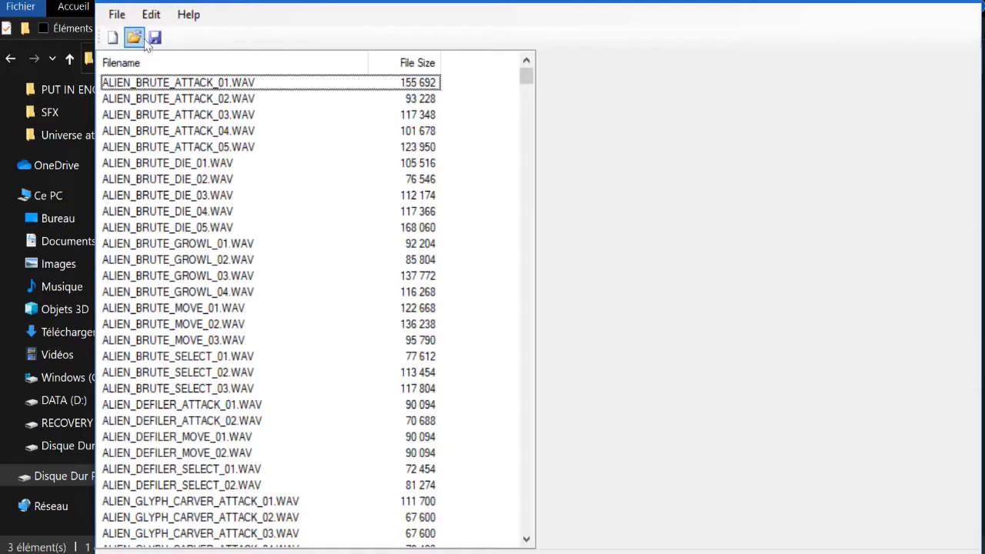
Import ALIEN_GLYPH_CARVER_MOVE_01 from the MEMES folder into the open archive
click(134, 37)
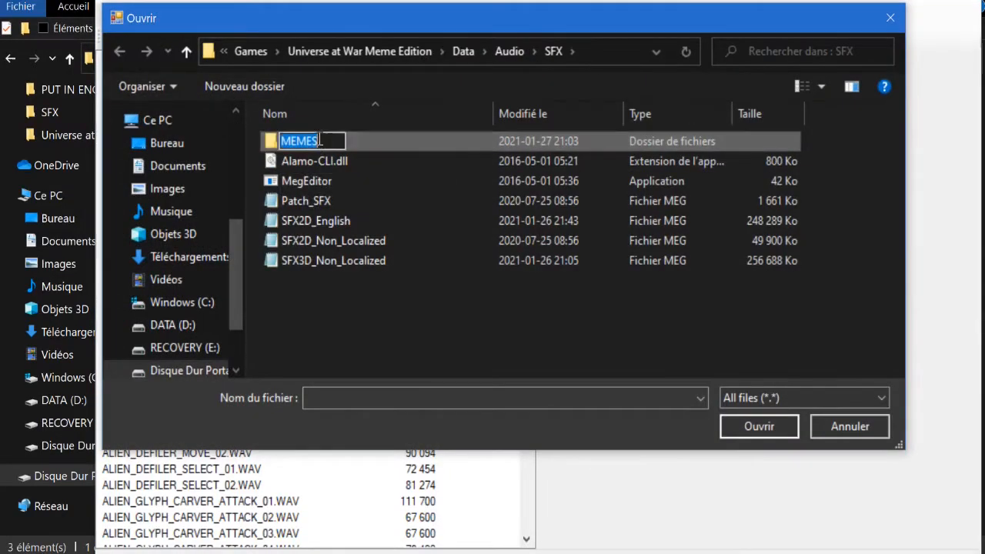
double_click(299, 142)
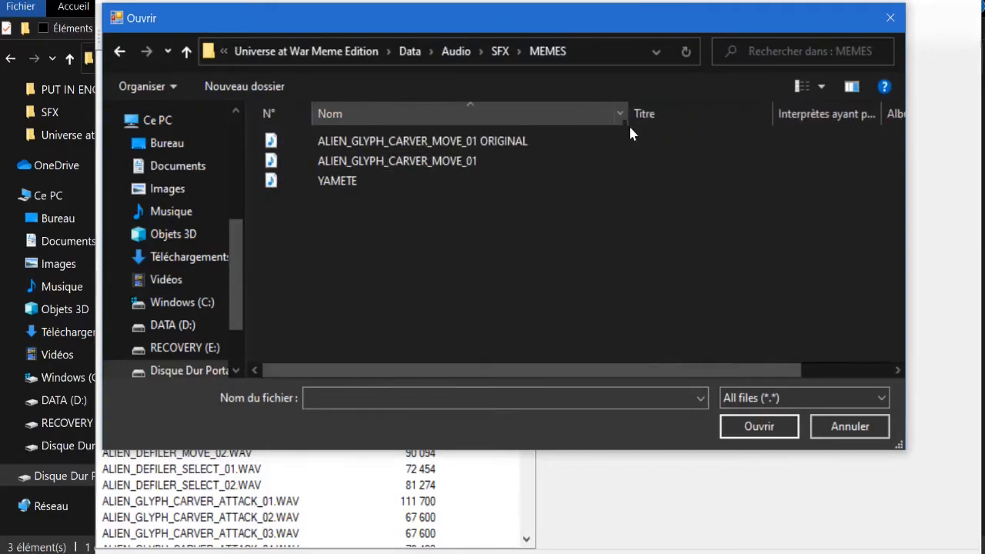
click(397, 162)
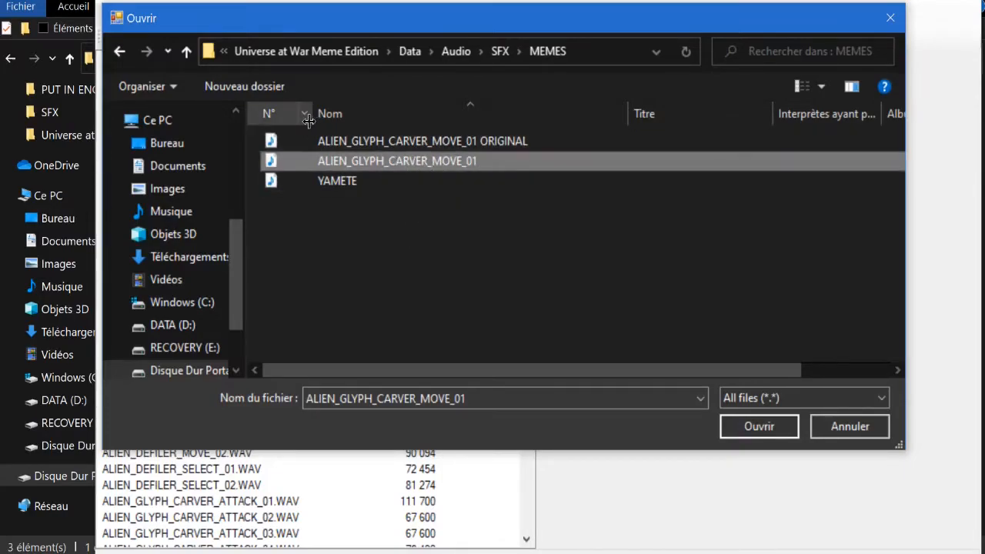
mouse_move(397, 162)
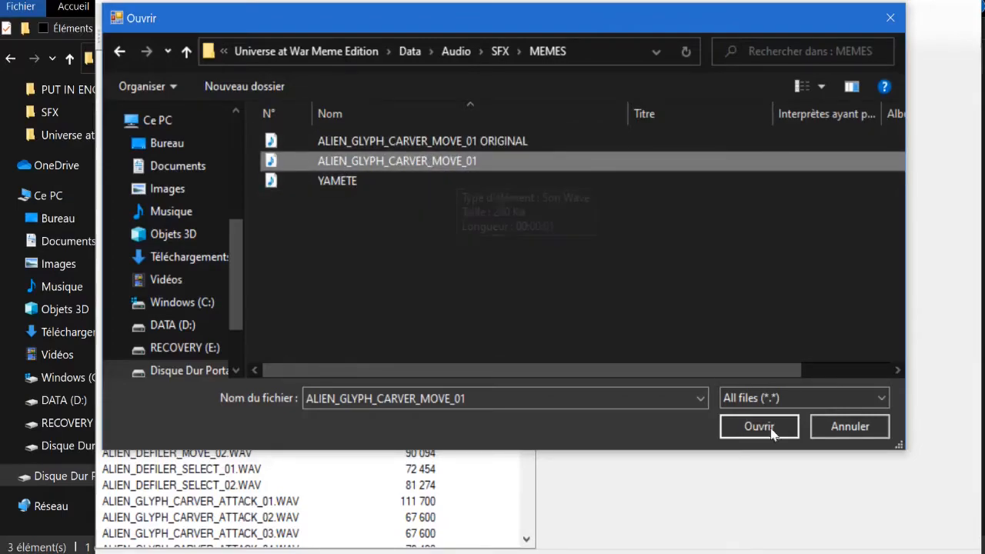
click(758, 426)
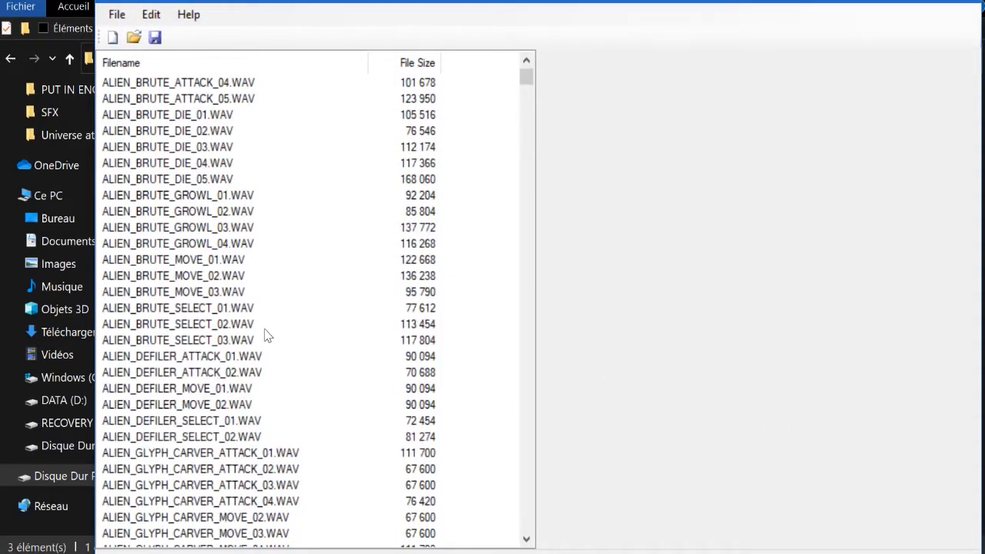
Rename the imported full-path entry to ALIEN_GLYPH_CARVER_MOVE_01.WAV, now 266,926 bytes
scroll(down, 3)
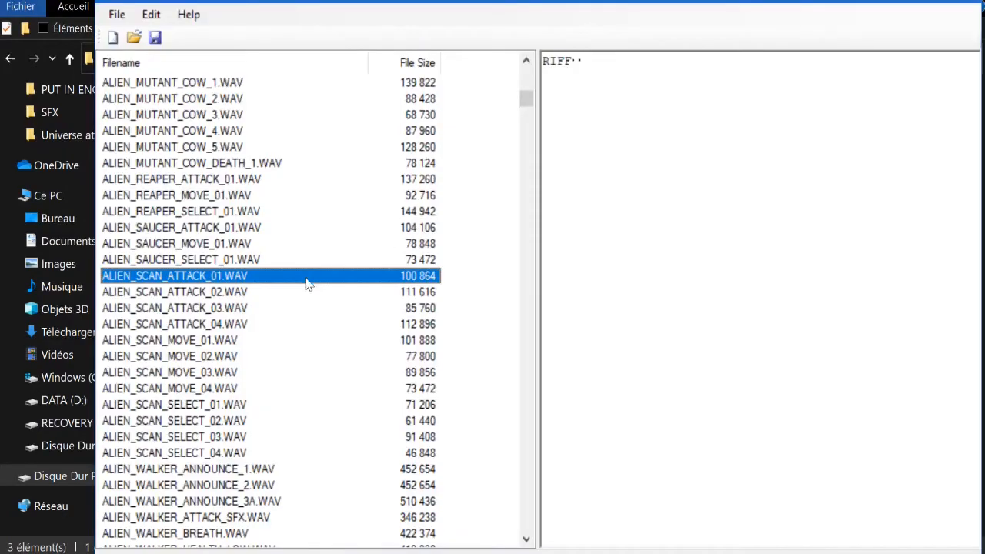
scroll(down, 3)
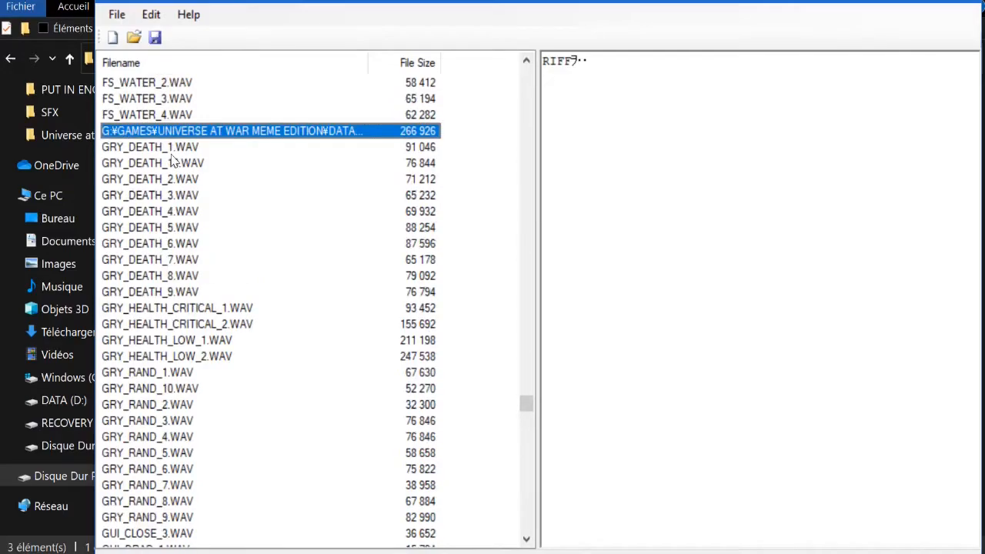
scroll(down, 3)
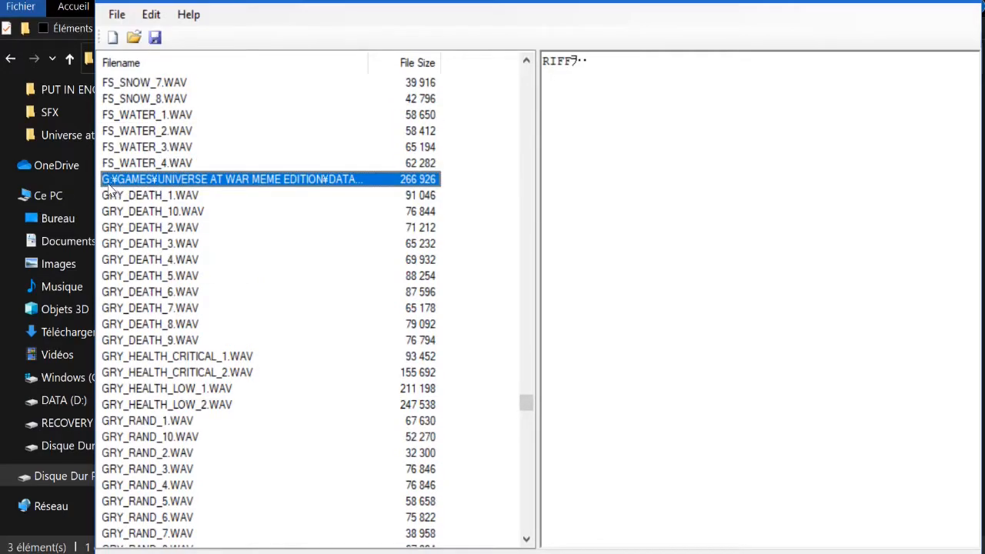
right_click(231, 178)
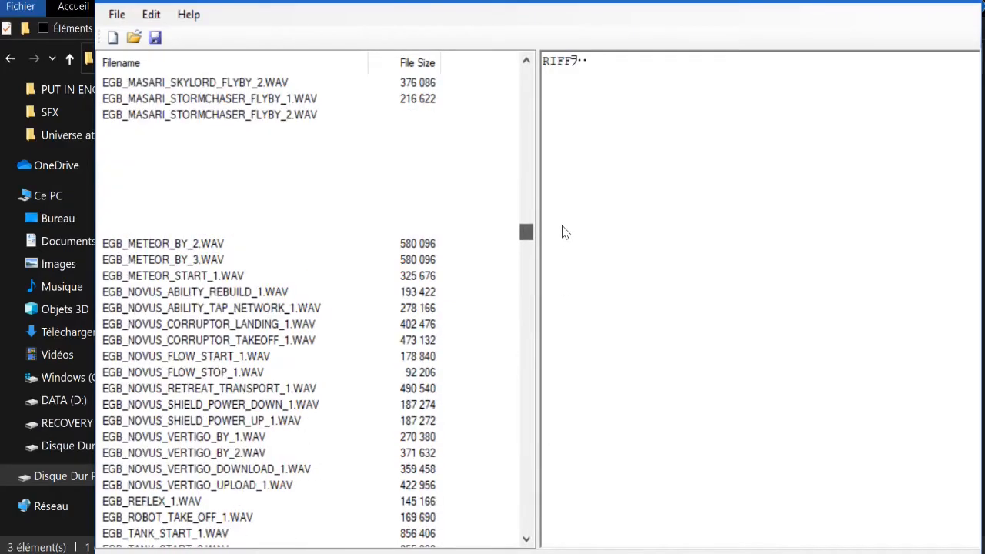
drag(527, 231, 526, 88)
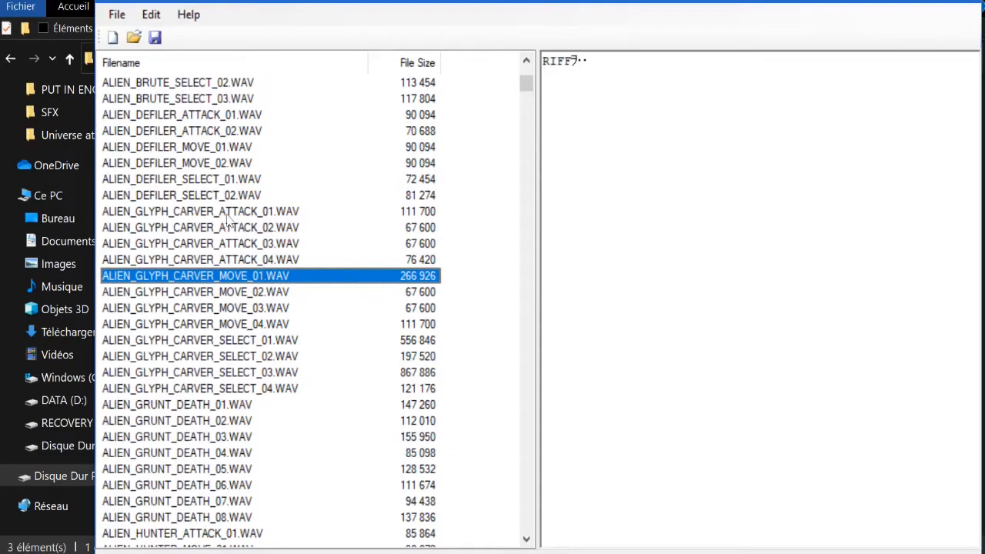
mouse_move(154, 36)
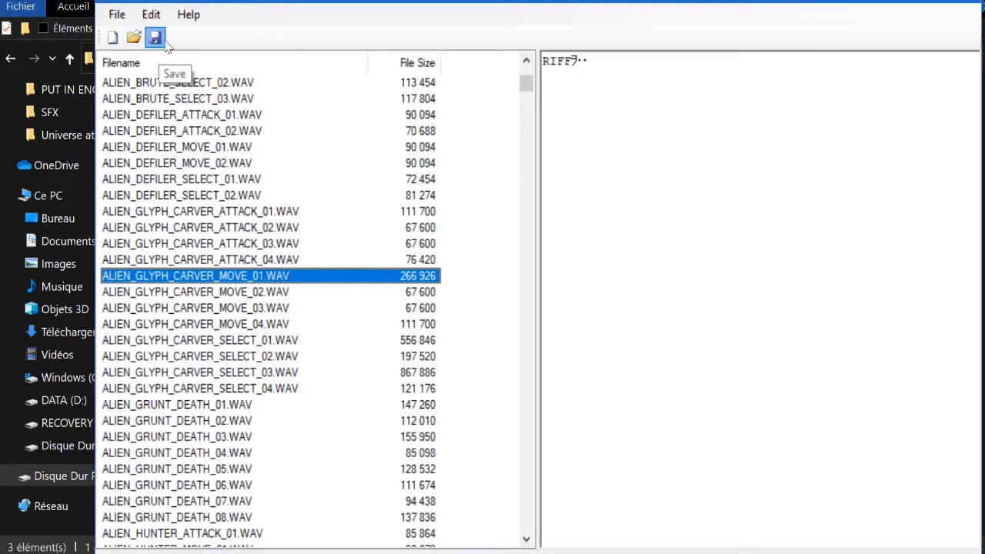
mouse_move(322, 114)
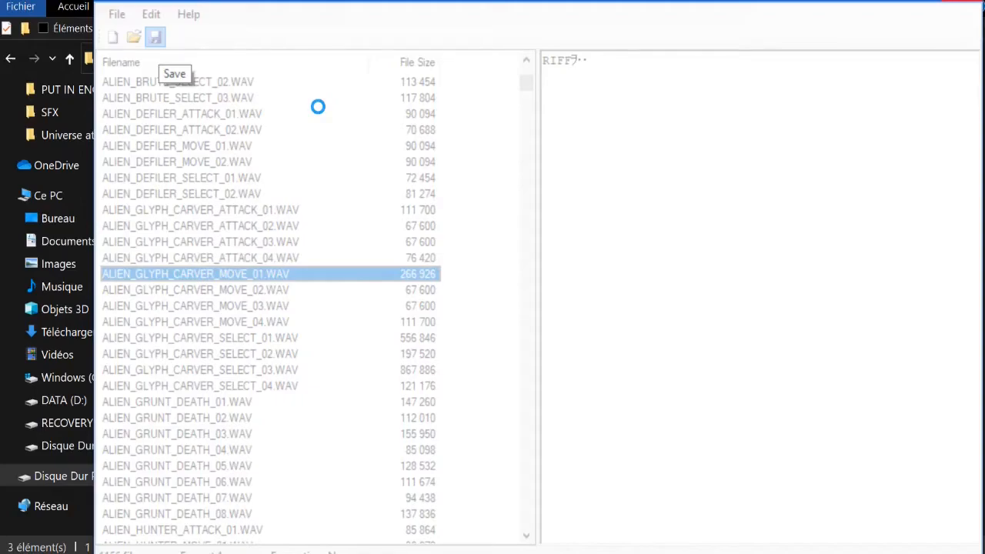
mouse_move(326, 105)
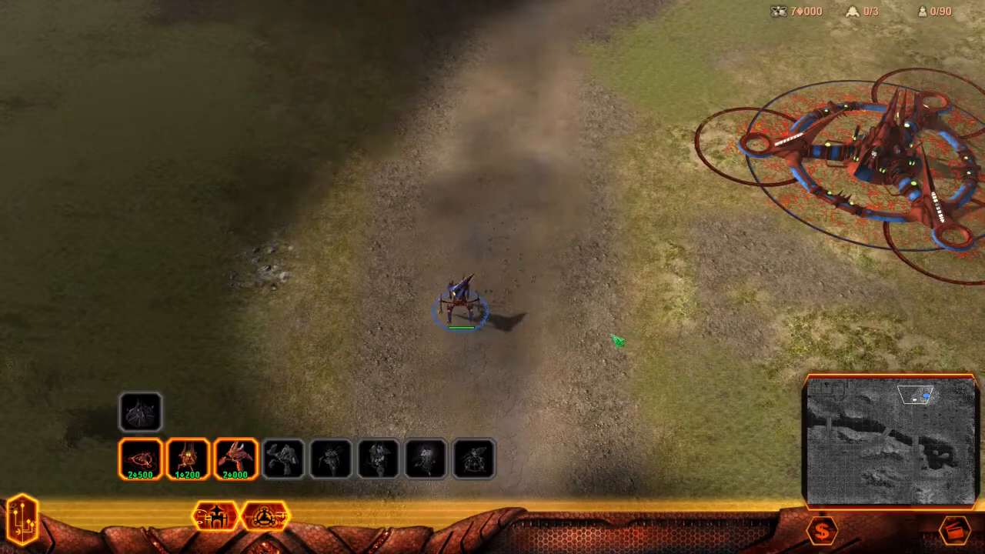
Move the alien walker across the field to hear its new sound, then pause the game
right_click(608, 333)
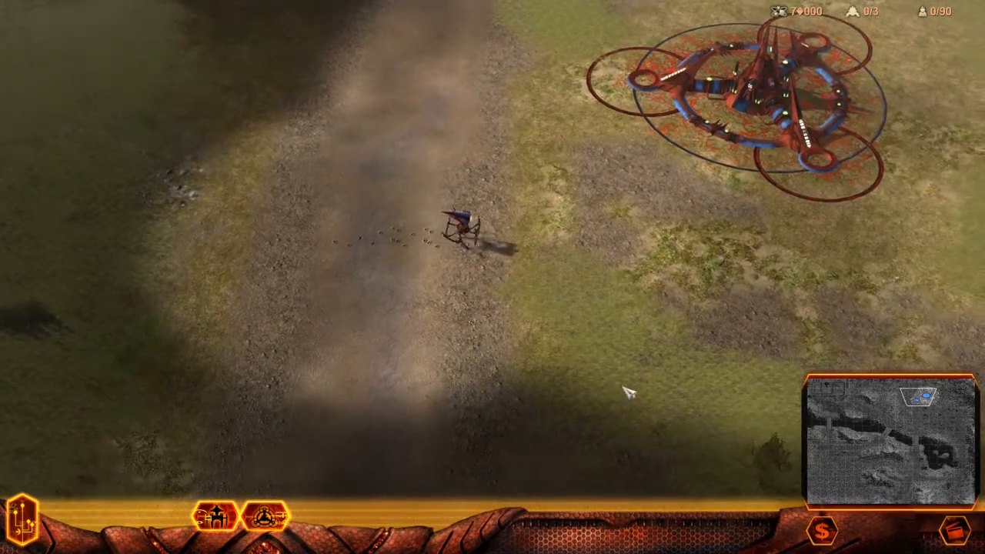
click(462, 231)
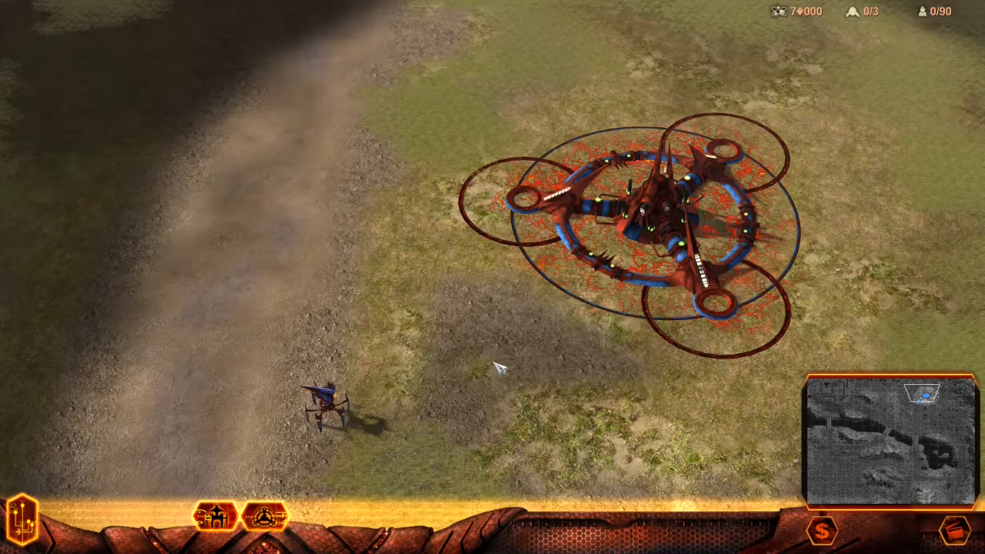
key(Escape)
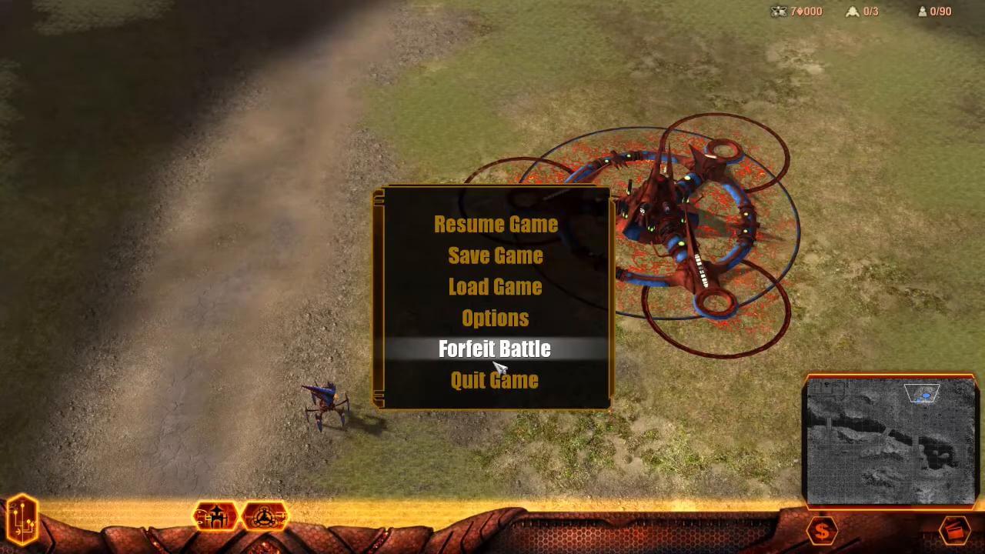